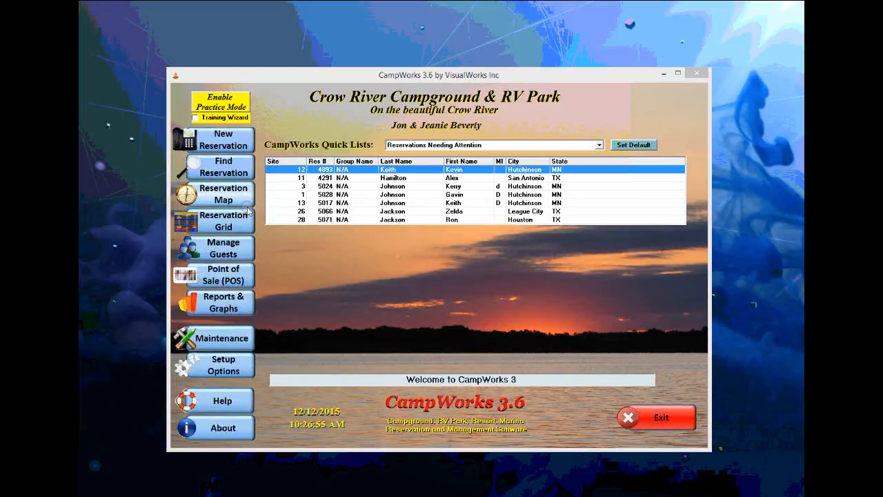
Show the Reservation Grid with all campsite bookings for December 2015 through February 2016.
{"action": "left_click", "coordinate": [224, 222]}
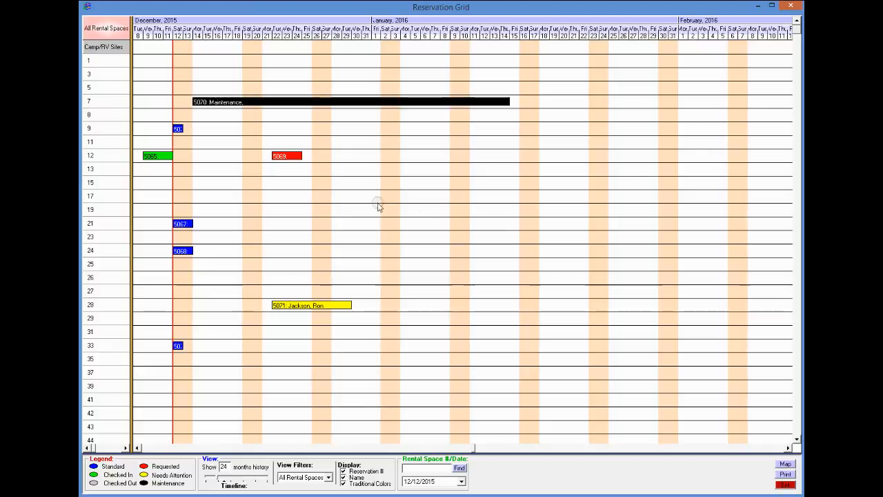
{"action": "mouse_move", "coordinate": [174, 186]}
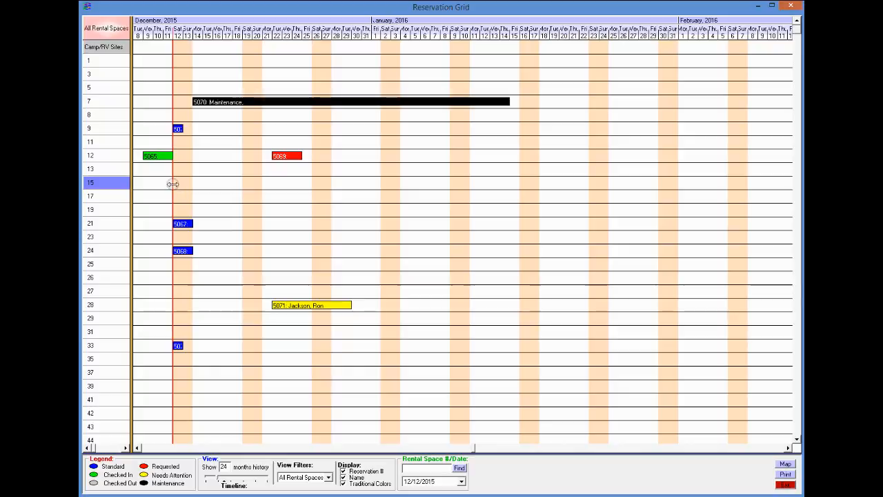
Mark a short stay on the site 15 row and search the existing-guest profile records.
{"action": "left_click_drag", "start_coordinate": [172, 182], "coordinate": [213, 182]}
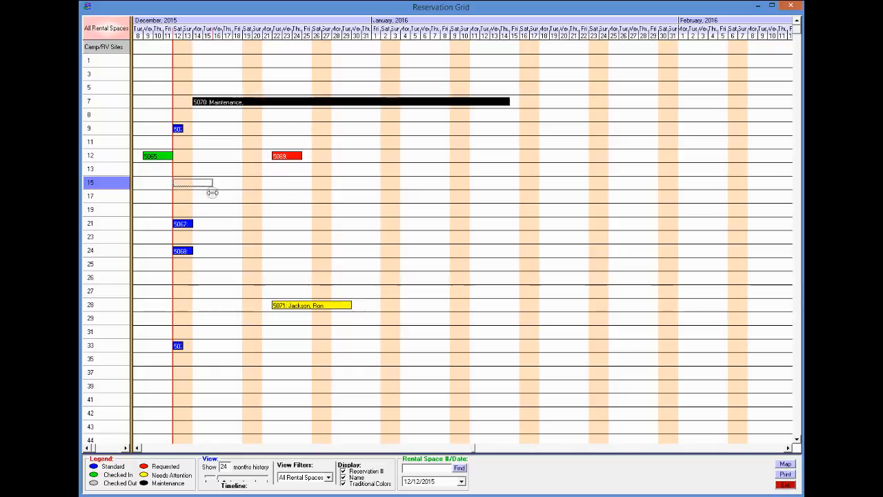
{"action": "left_click_drag", "start_coordinate": [173, 182], "coordinate": [213, 182]}
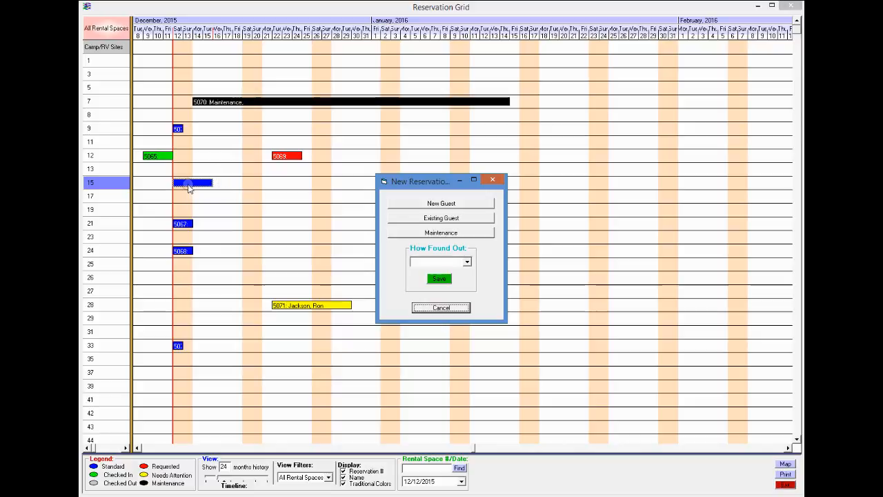
{"action": "mouse_move", "coordinate": [207, 187]}
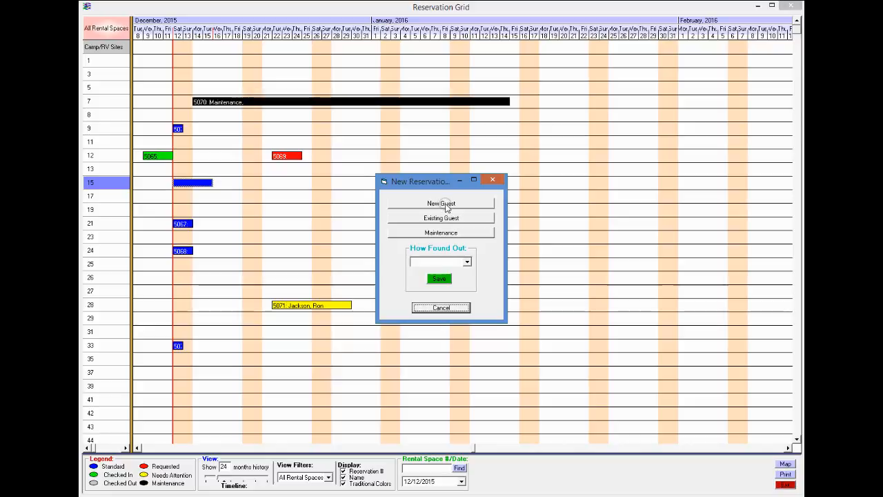
{"action": "mouse_move", "coordinate": [442, 234]}
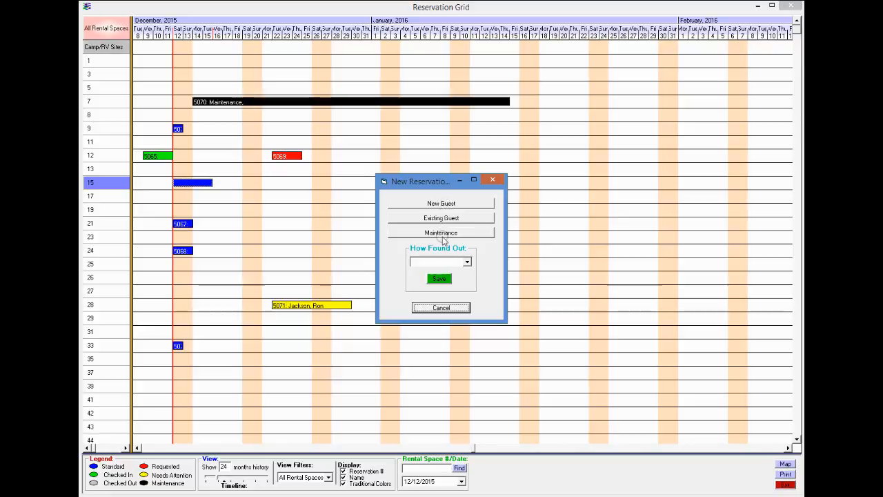
{"action": "mouse_move", "coordinate": [373, 144]}
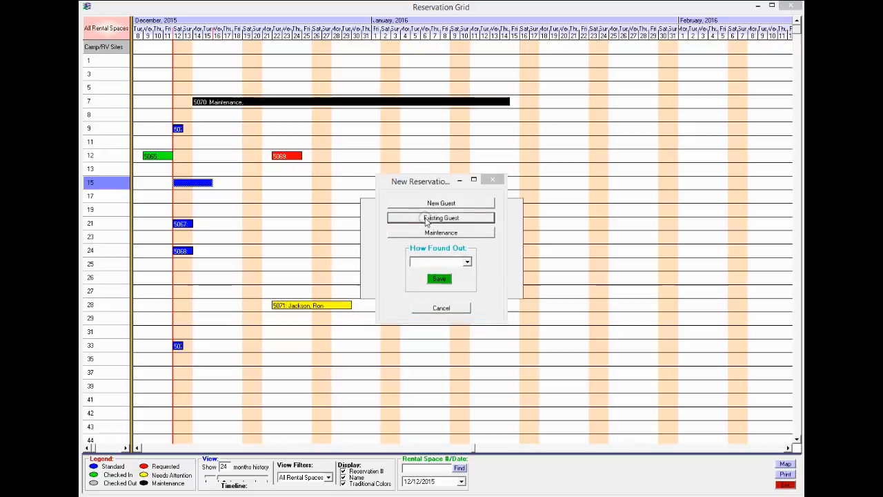
{"action": "left_click", "coordinate": [442, 218]}
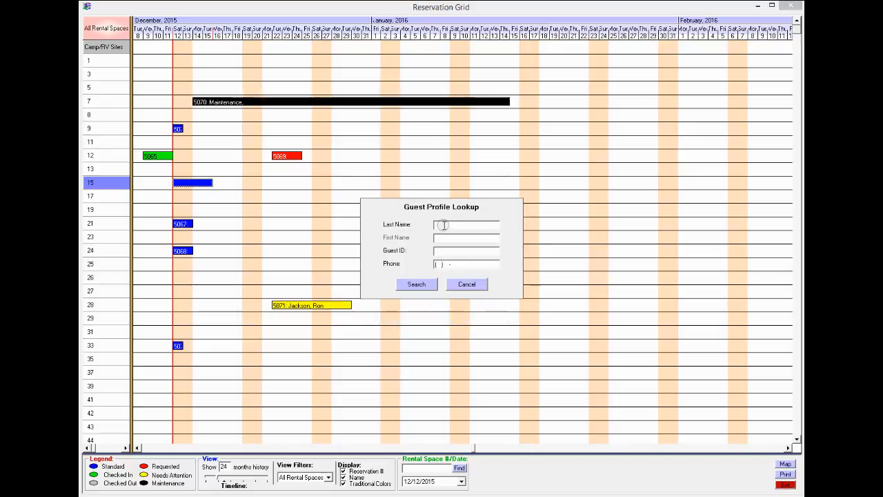
{"action": "left_click", "coordinate": [416, 284]}
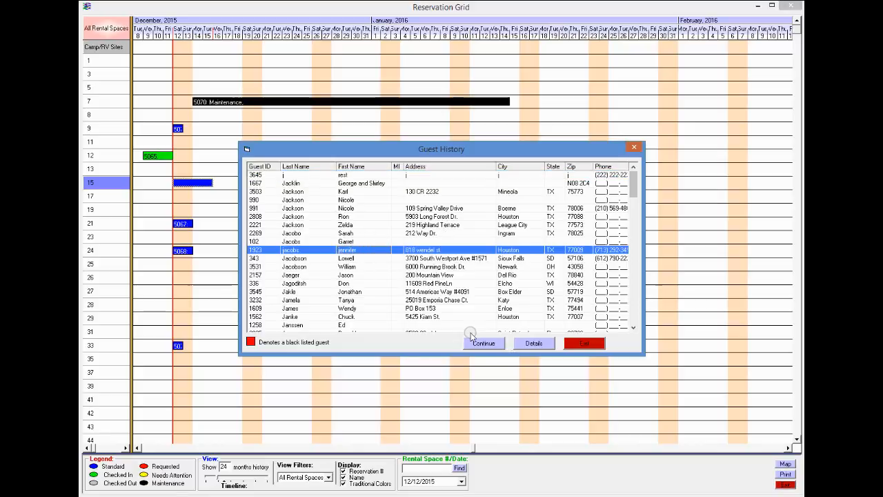
{"action": "left_click", "coordinate": [483, 343]}
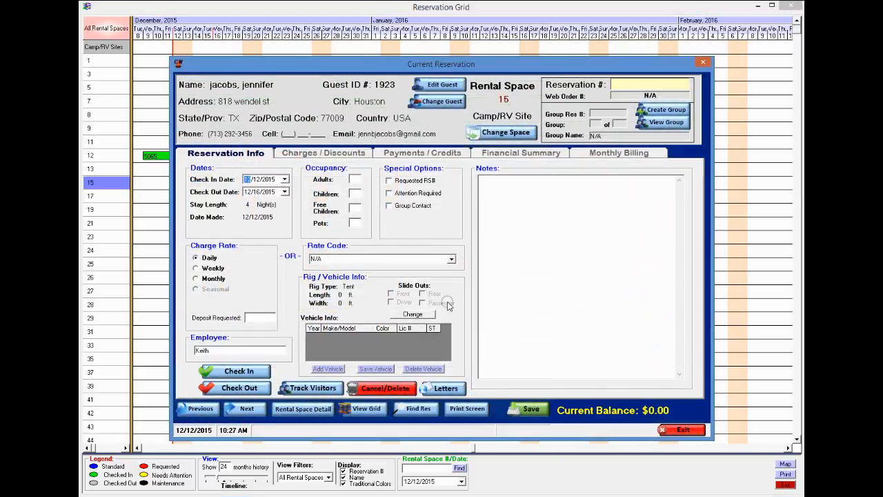
{"action": "type", "text": "2"}
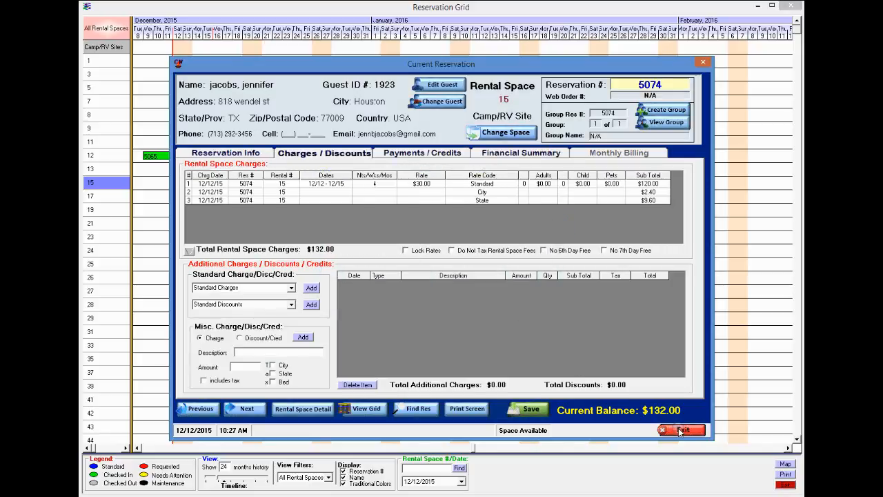
{"action": "left_click", "coordinate": [681, 430]}
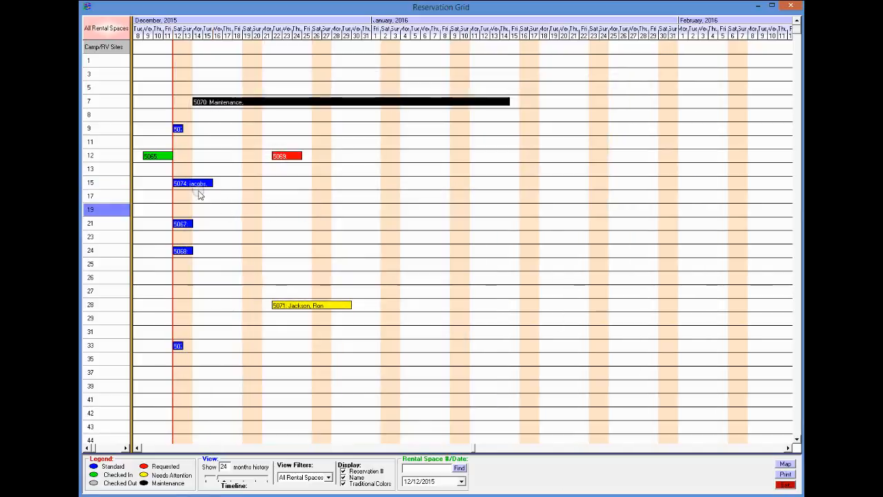